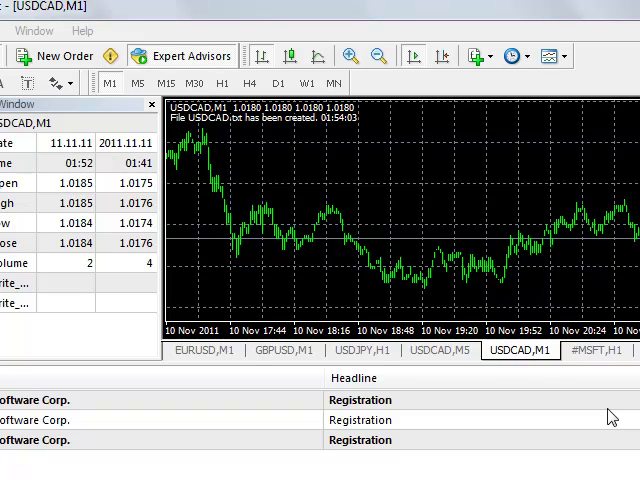
mouse_move(490, 388)
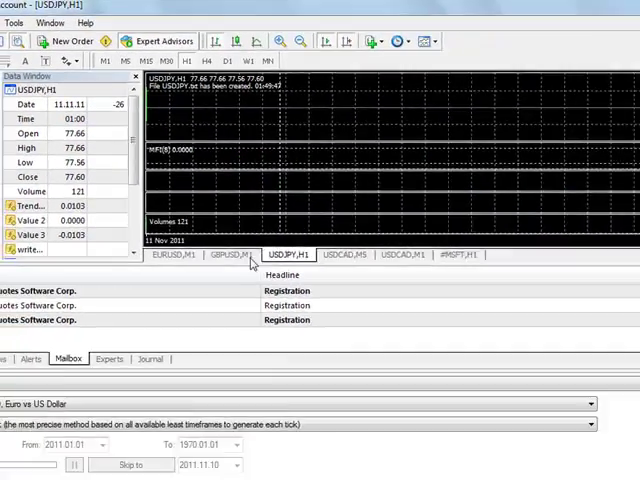
Step: Switch through the USDCAD M5 and other open charts, reading each 'File has been created' comment
left_click(352, 254)
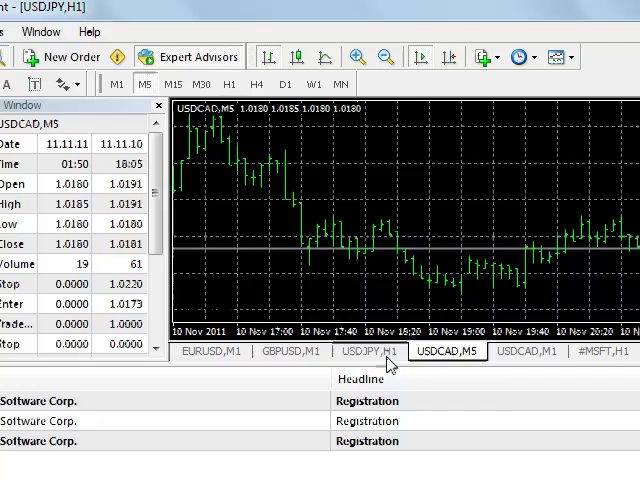
left_click(524, 352)
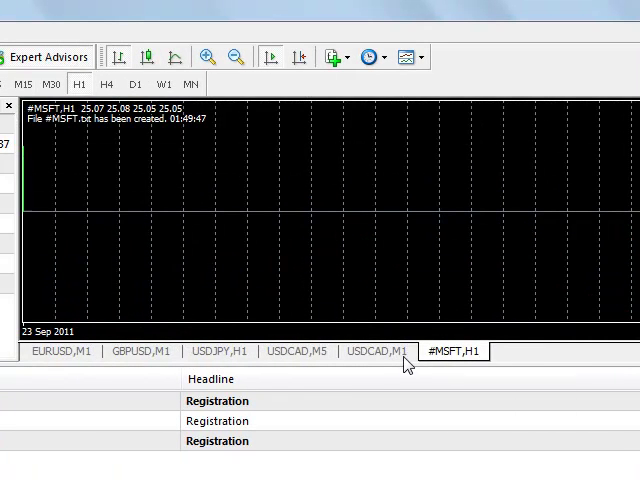
left_click(376, 352)
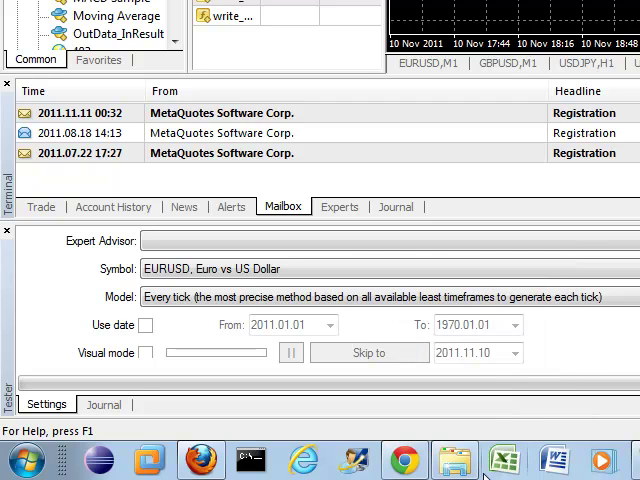
mouse_move(504, 460)
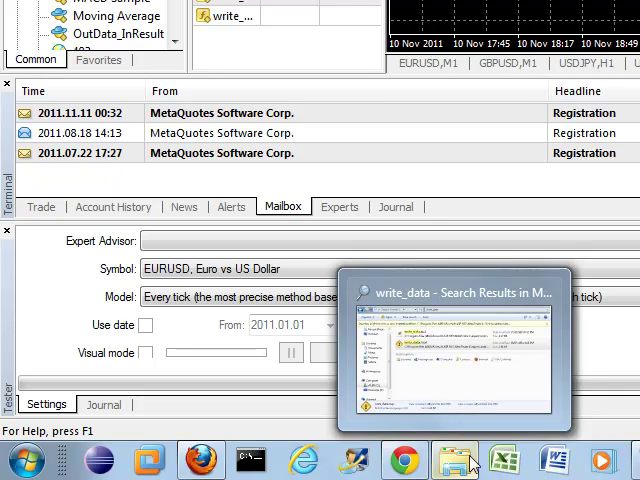
mouse_move(456, 460)
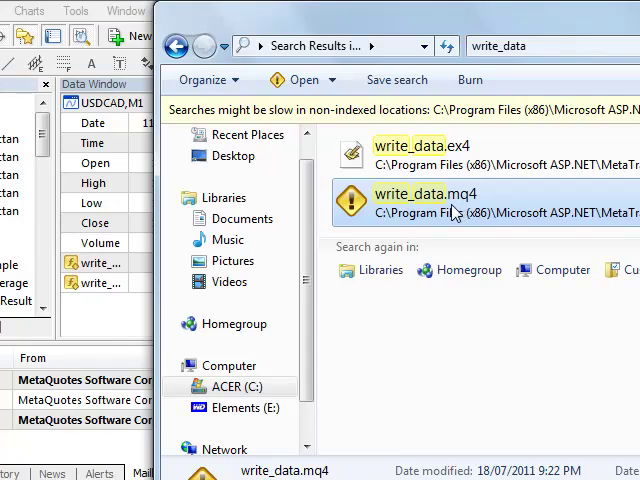
Step: Open write_data.mq4 from the Explorer search results into MetaEditor
double_click(404, 192)
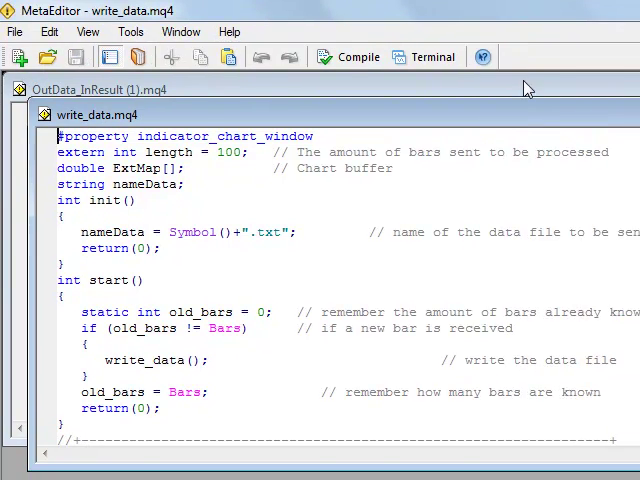
Step: Scroll write_data.mq4 from init() down to the FileWrite loop of close prices
scroll("down", 3)
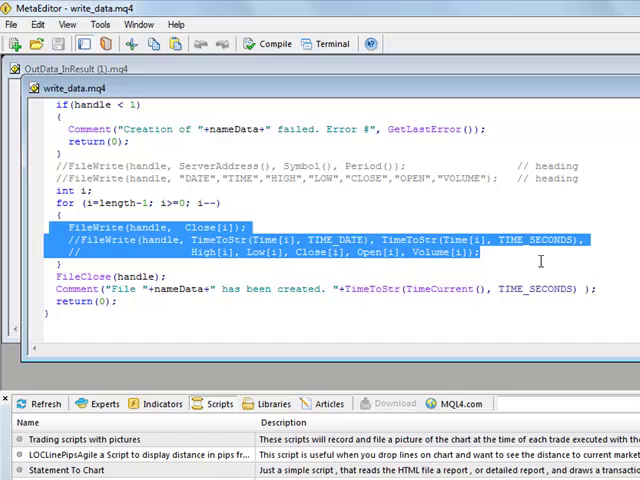
Step: Mark the FileWrite(handle, Close[i]) lines in the editor before returning to Explorer
left_click(592, 240)
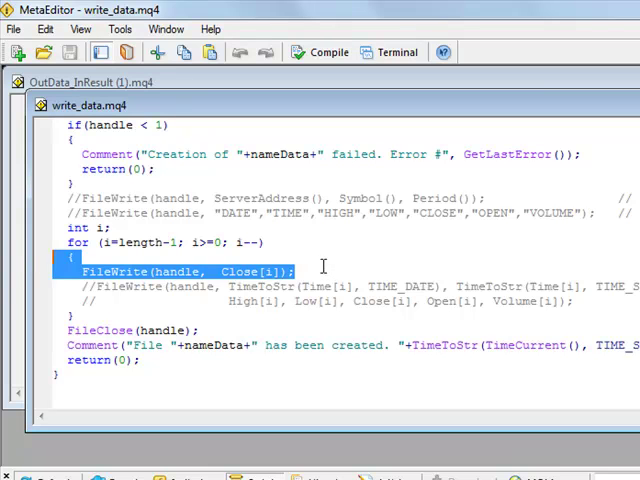
left_click(284, 290)
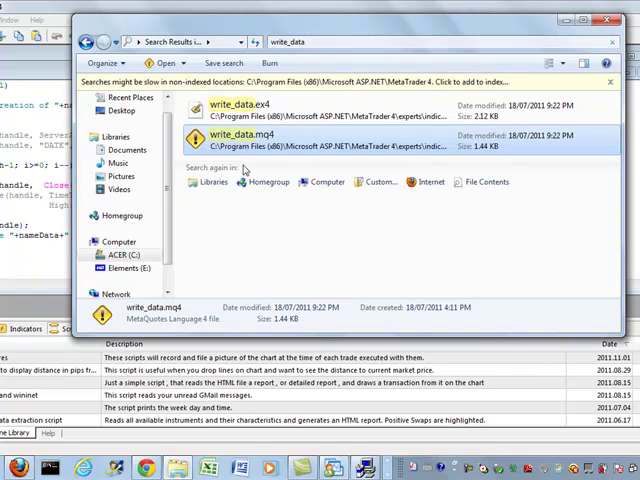
Step: From write_data.mq4's file location, go into MetaTrader 4's experts folder and its files subfolder
right_click(244, 134)
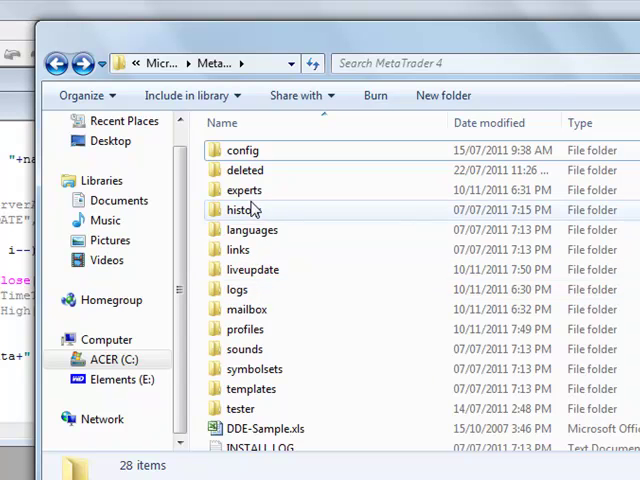
double_click(244, 190)
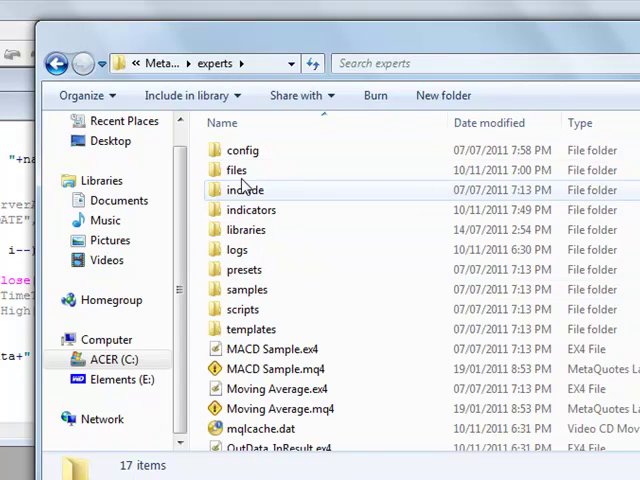
double_click(236, 170)
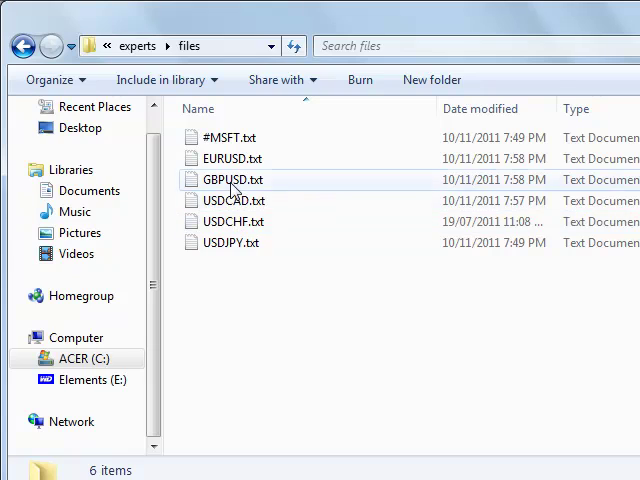
Step: Bring up the context menu for a currency .txt tick file in experts\files
right_click(232, 200)
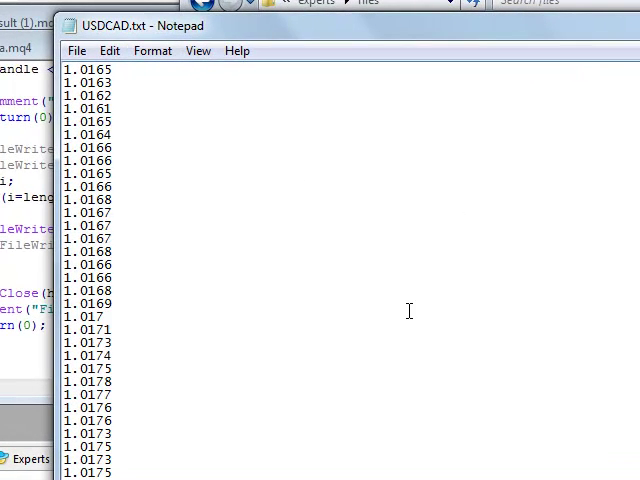
Step: Scroll through USDCAD.txt's column of exported close prices in Notepad
scroll("down", 3)
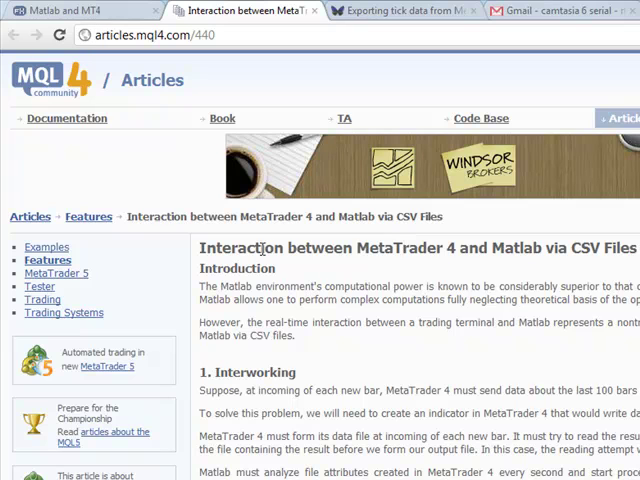
mouse_move(262, 244)
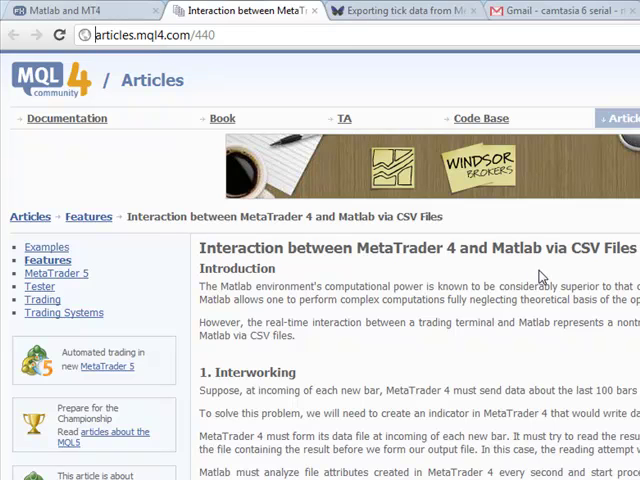
Step: Scroll the mql4.com MATLAB/CSV article past the GUI builder images to the price chart example
scroll("down", 3)
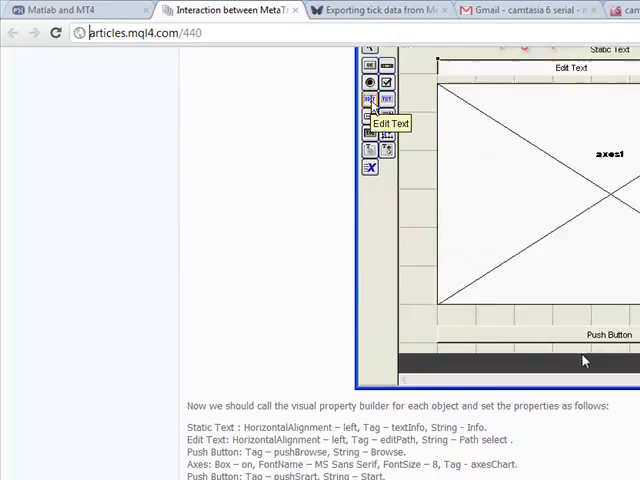
scroll("down", 3)
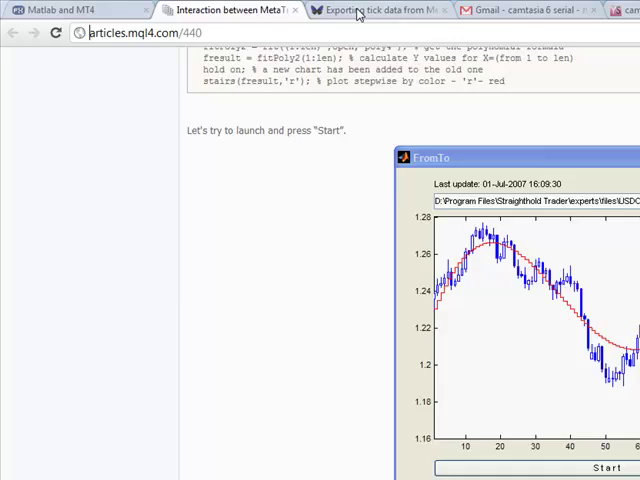
left_click(370, 10)
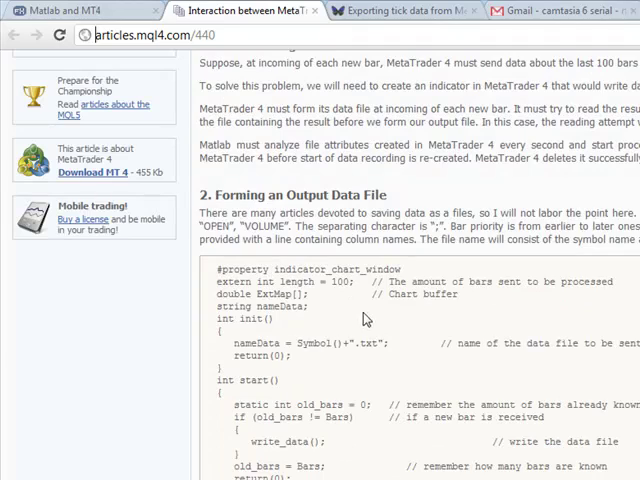
mouse_move(484, 294)
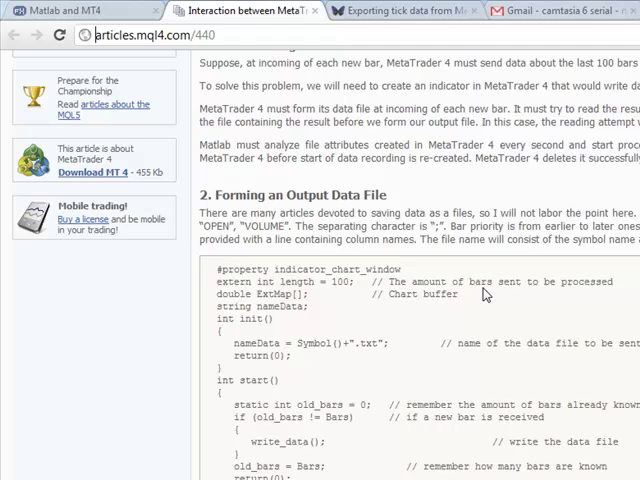
Step: Scroll to section 2, Forming an Output Data File, and its indicator code listing
scroll("down", 3)
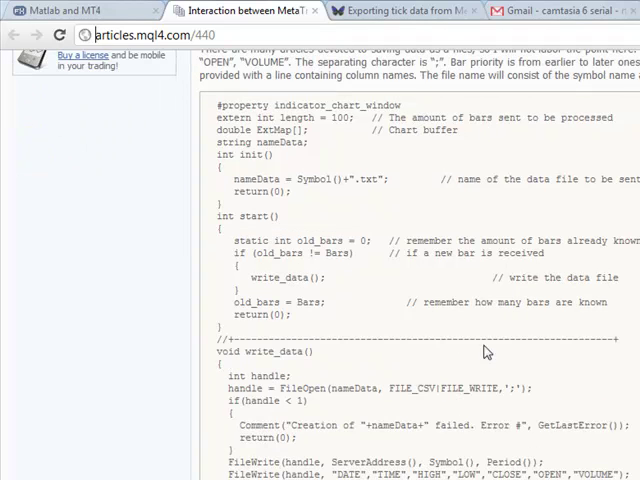
scroll("down", 3)
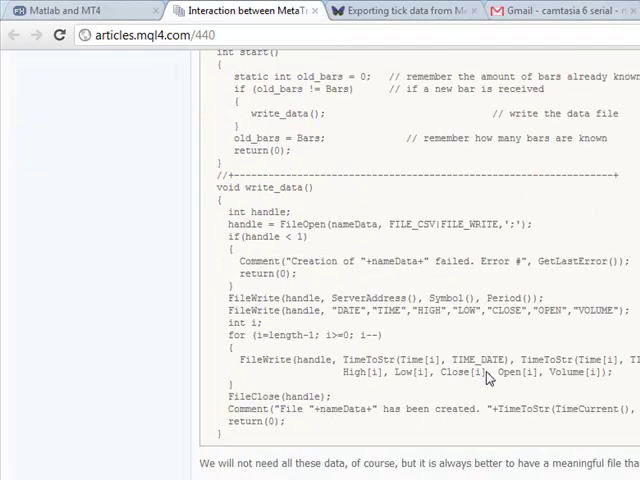
mouse_move(248, 448)
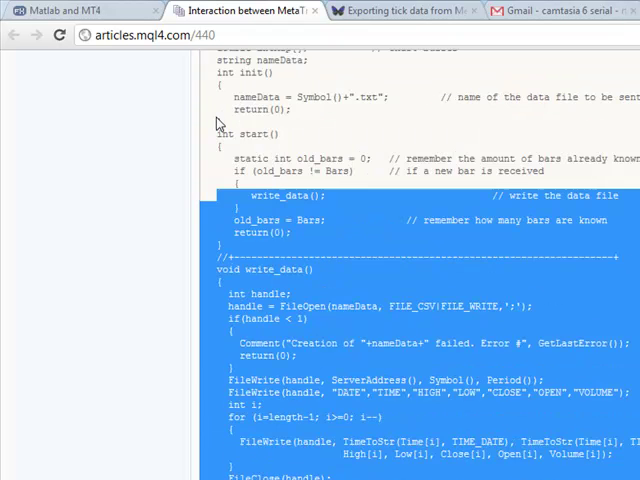
scroll("up", 3)
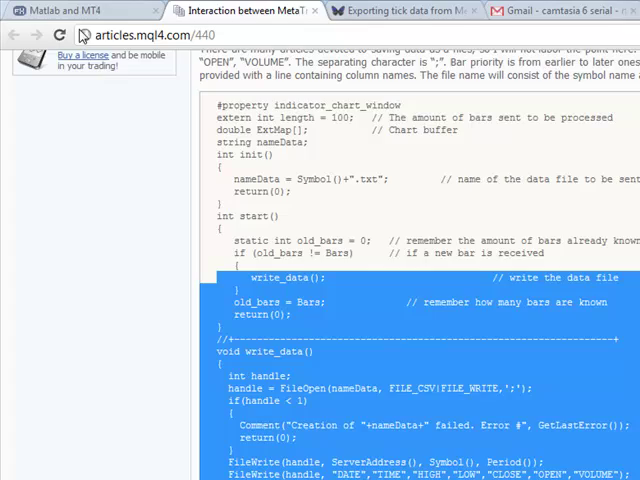